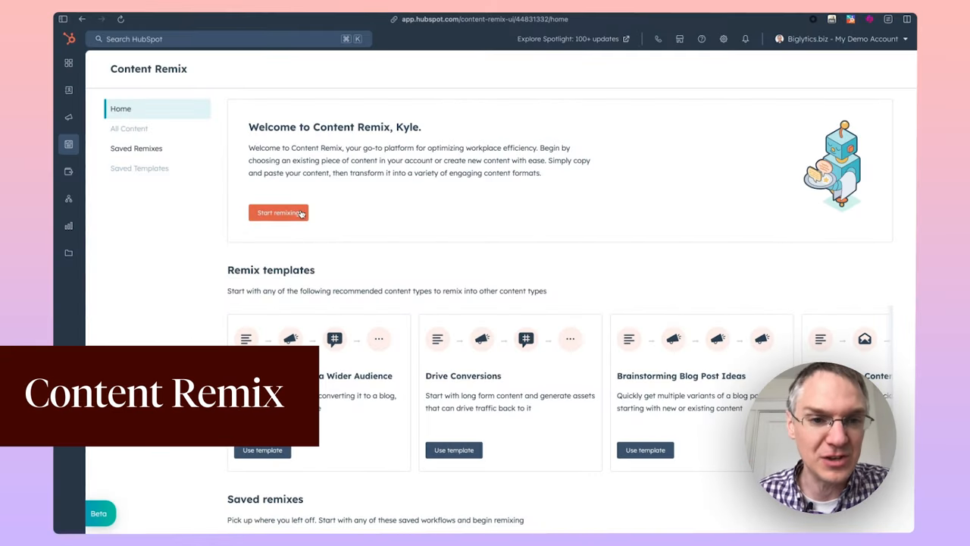
- Start a new Content Remix with the Google Data Analytics Cert blog post as source
{"action": "left_click", "coordinate": [279, 212]}
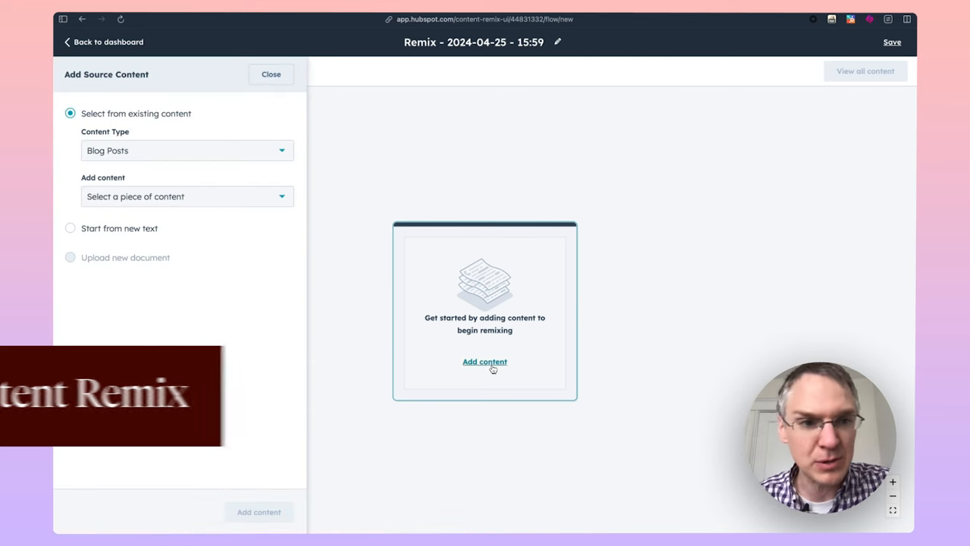
{"action": "left_click", "coordinate": [185, 197]}
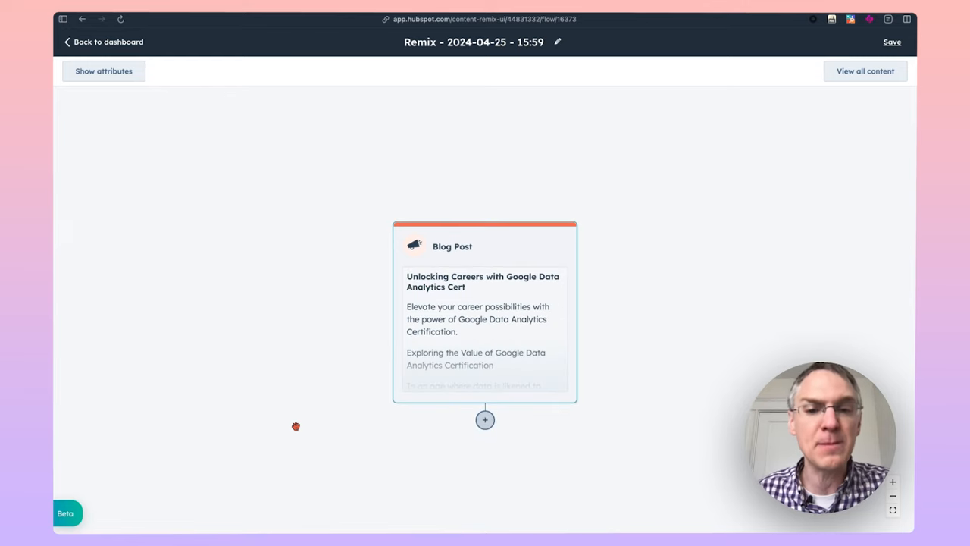
{"action": "left_click", "coordinate": [485, 420]}
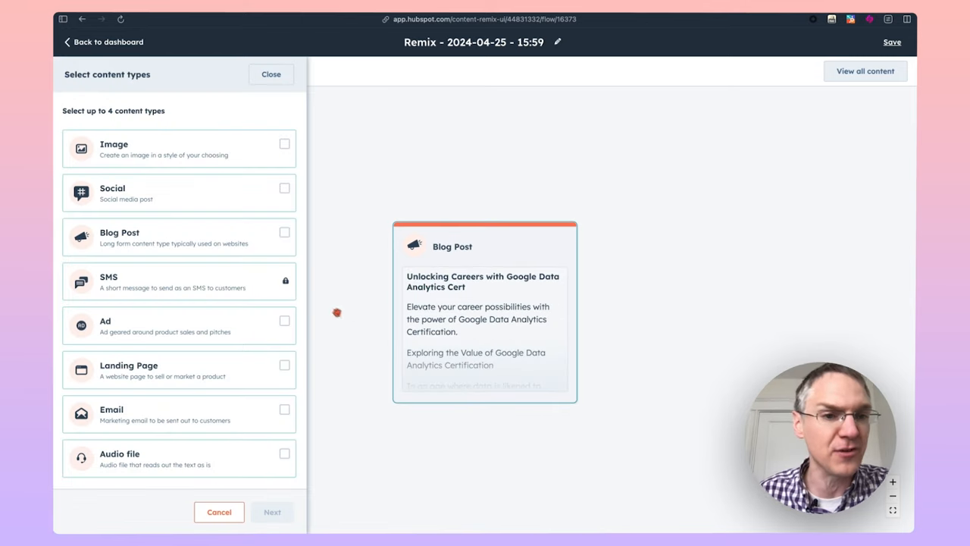
- Generate Social, Blog Post, Email and Landing Page outputs from the source post
{"action": "left_click", "coordinate": [285, 188]}
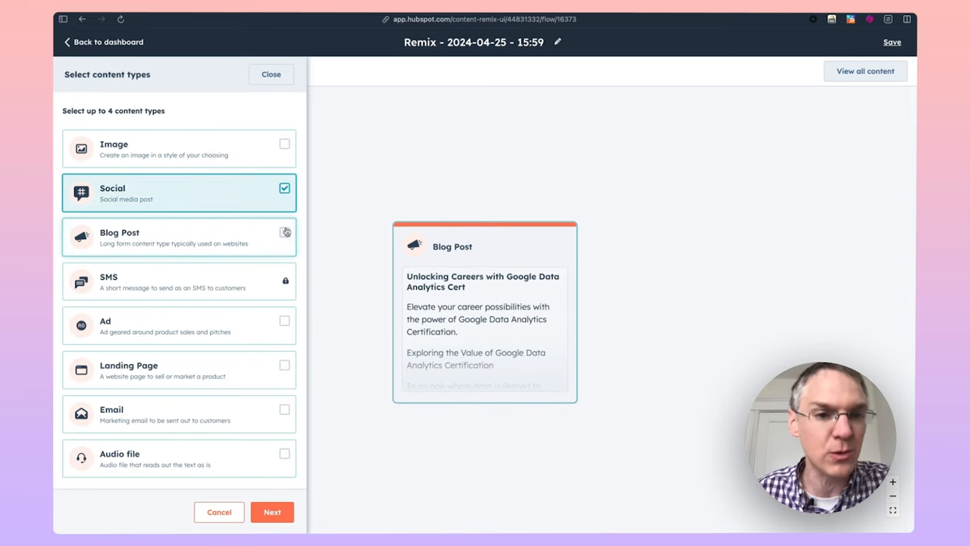
{"action": "left_click", "coordinate": [285, 410]}
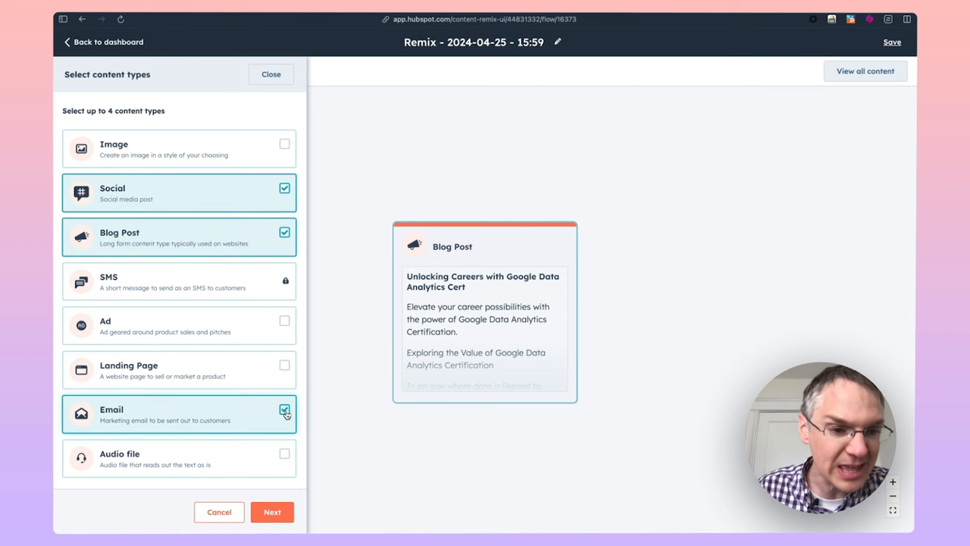
{"action": "left_click", "coordinate": [285, 364]}
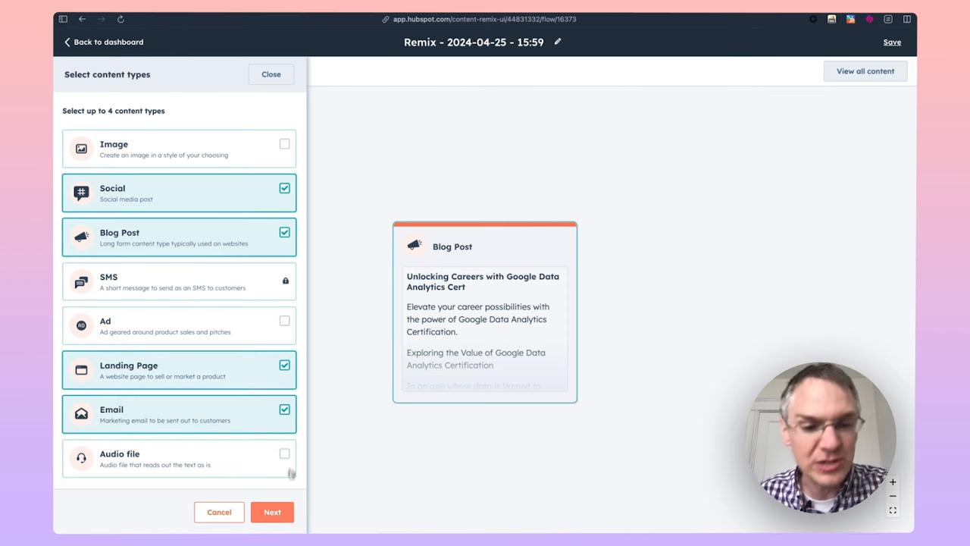
{"action": "left_click", "coordinate": [273, 512]}
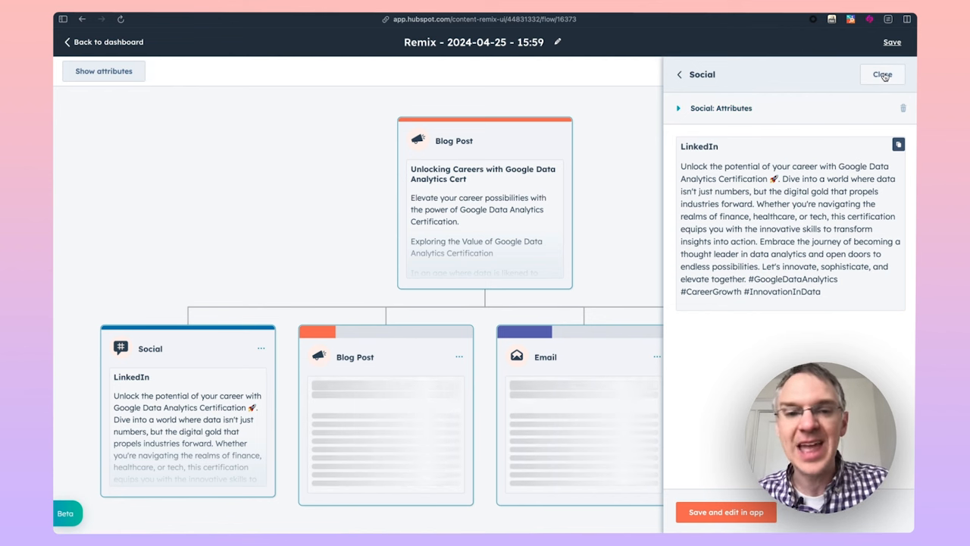
{"action": "left_click", "coordinate": [882, 74]}
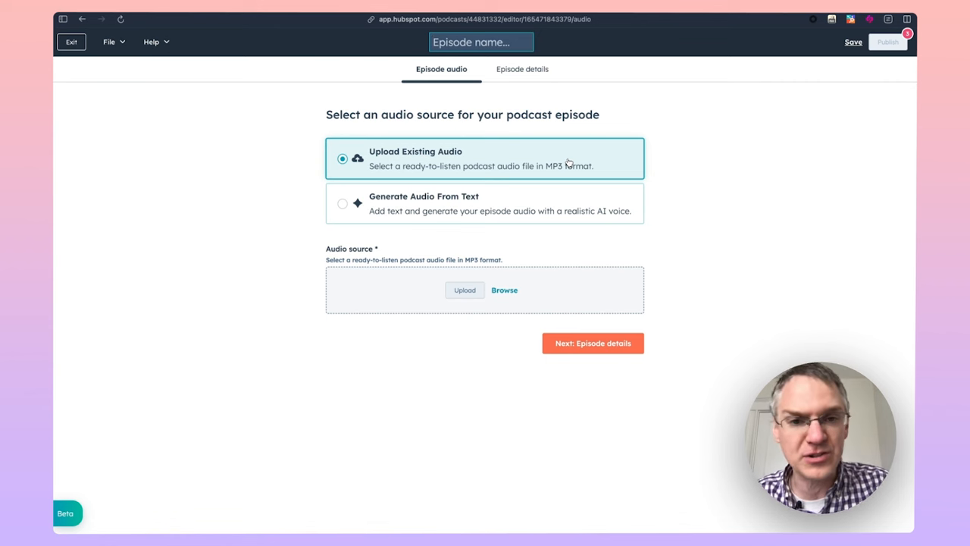
- Create a new podcast episode, reaching the Episode audio step with Upload Existing Audio
{"action": "left_click", "coordinate": [343, 203]}
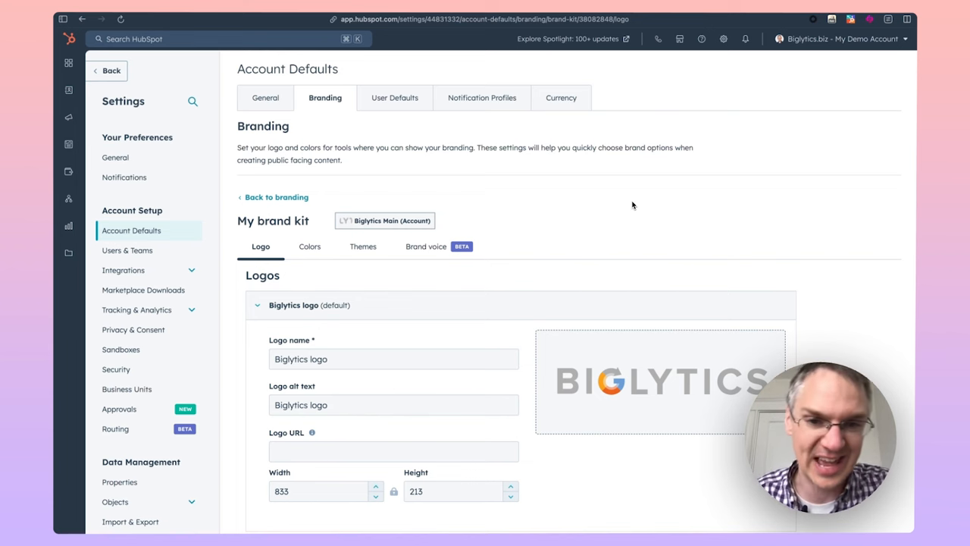
{"action": "mouse_move", "coordinate": [376, 276]}
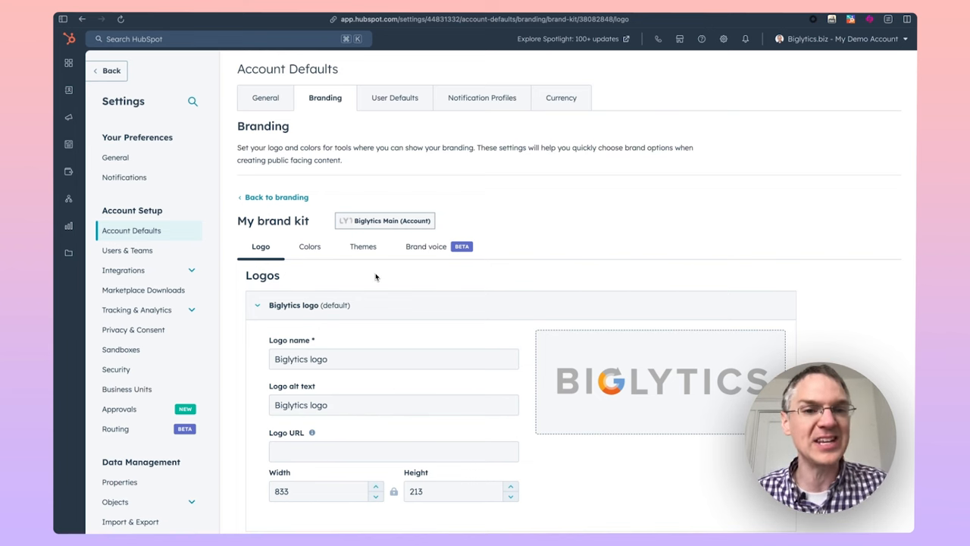
{"action": "mouse_move", "coordinate": [415, 260]}
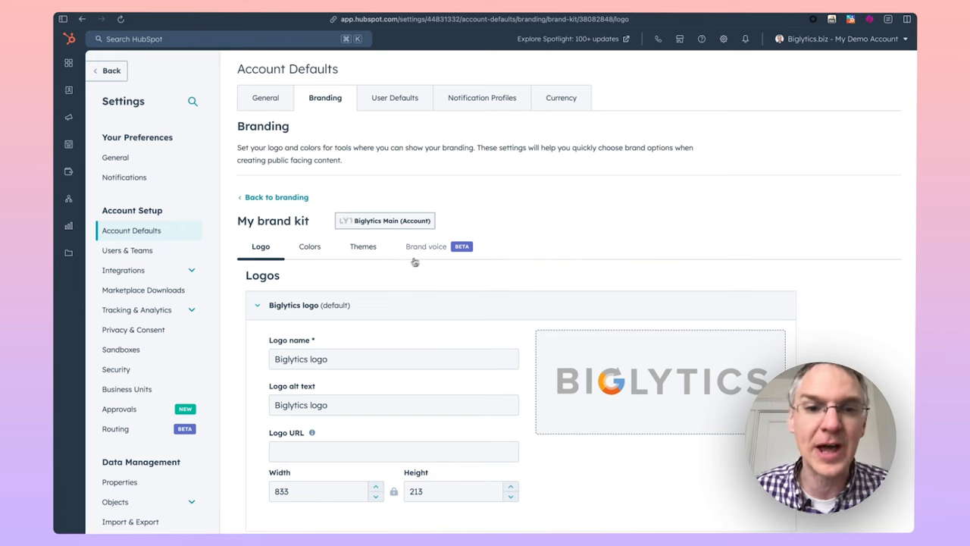
- Show the brand kit's Brand voice settings with its personality and tone characteristics
{"action": "left_click", "coordinate": [426, 245]}
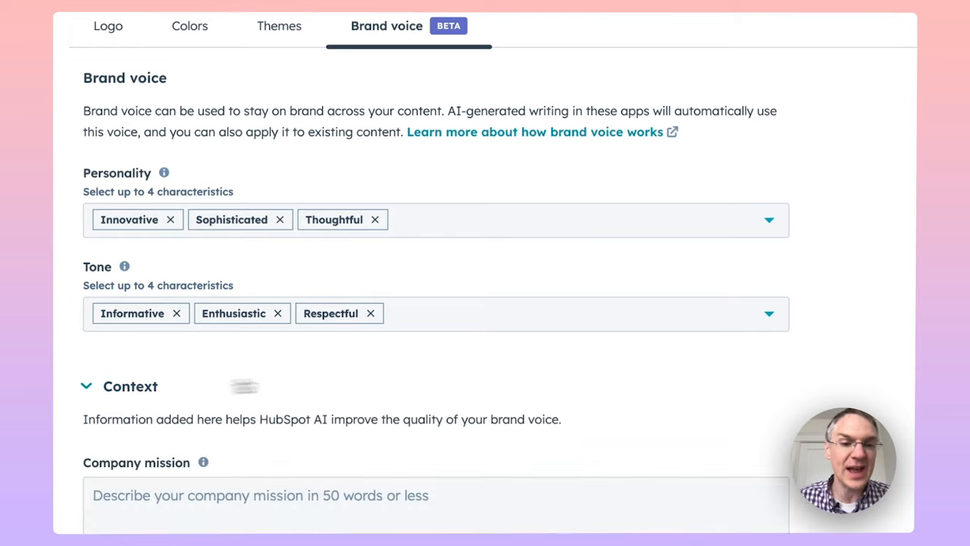
{"action": "scroll", "scroll_direction": "down", "scroll_amount": 3}
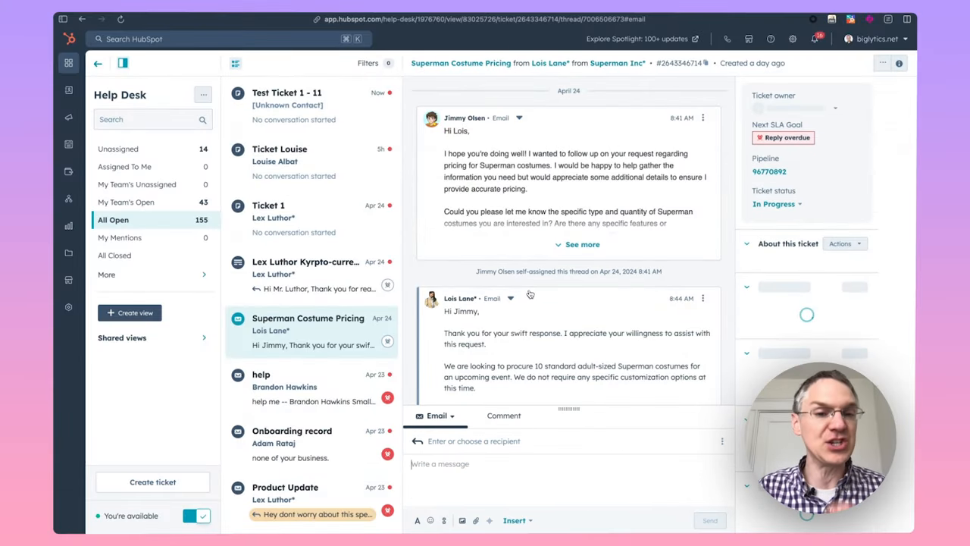
- Select the Superman Costume Pricing ticket in Help Desk's All Open view
{"action": "left_click", "coordinate": [582, 244]}
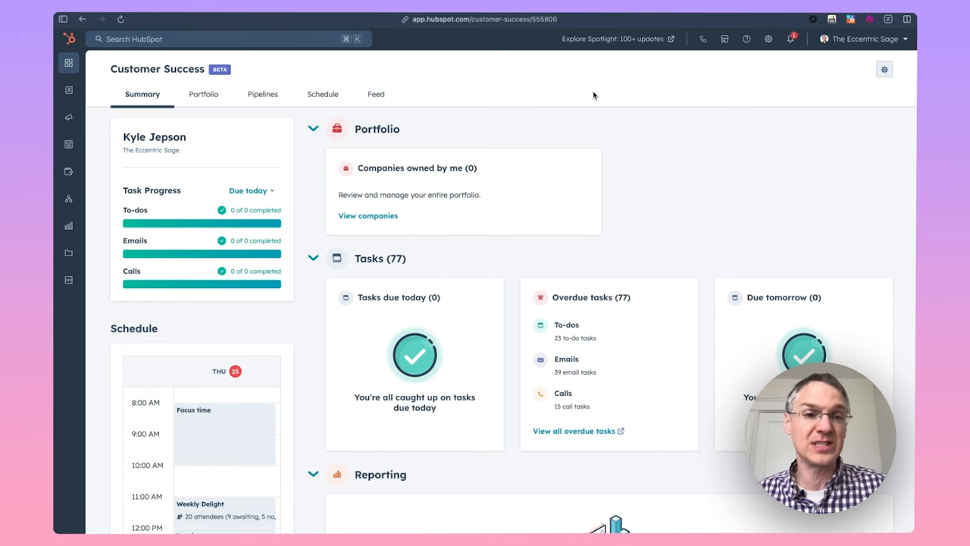
- Review the Customer Success Portfolio 'Owned by me' company table with revenue figures
{"action": "scroll", "scroll_direction": "down", "scroll_amount": 3}
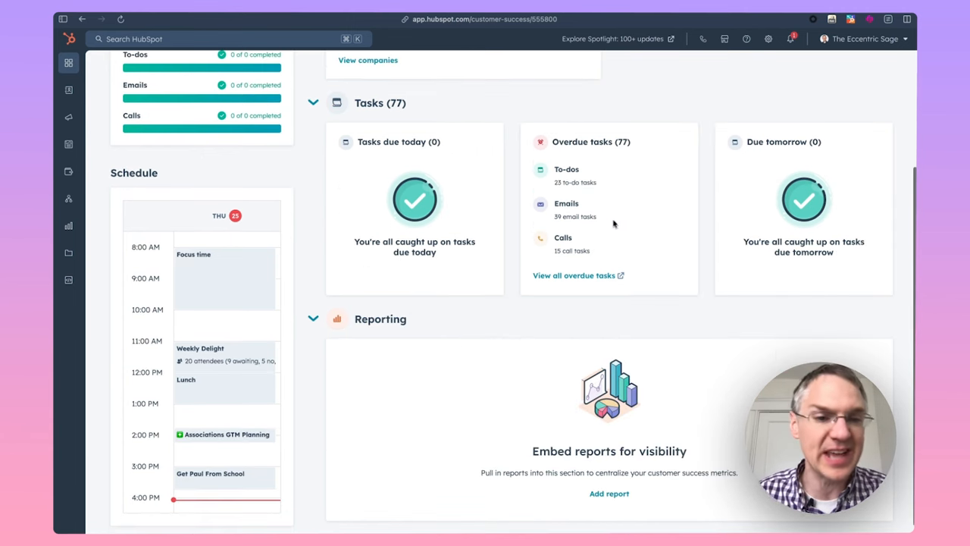
{"action": "scroll", "scroll_direction": "up", "scroll_amount": 3}
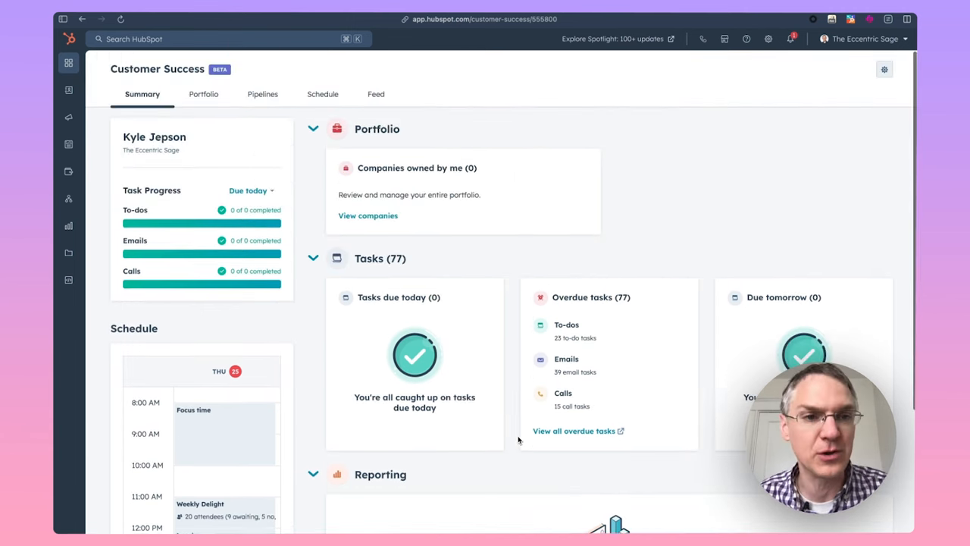
{"action": "left_click", "coordinate": [203, 94]}
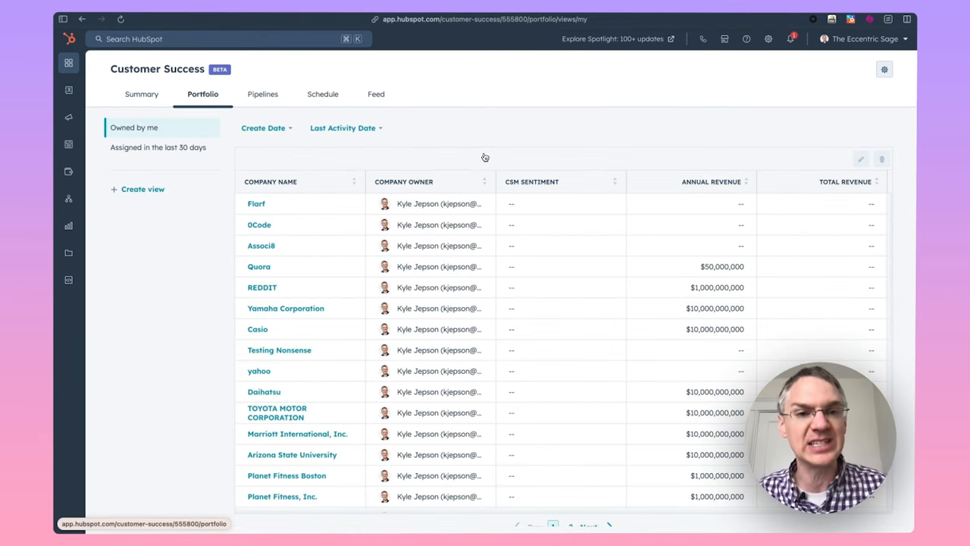
{"action": "mouse_move", "coordinate": [321, 233]}
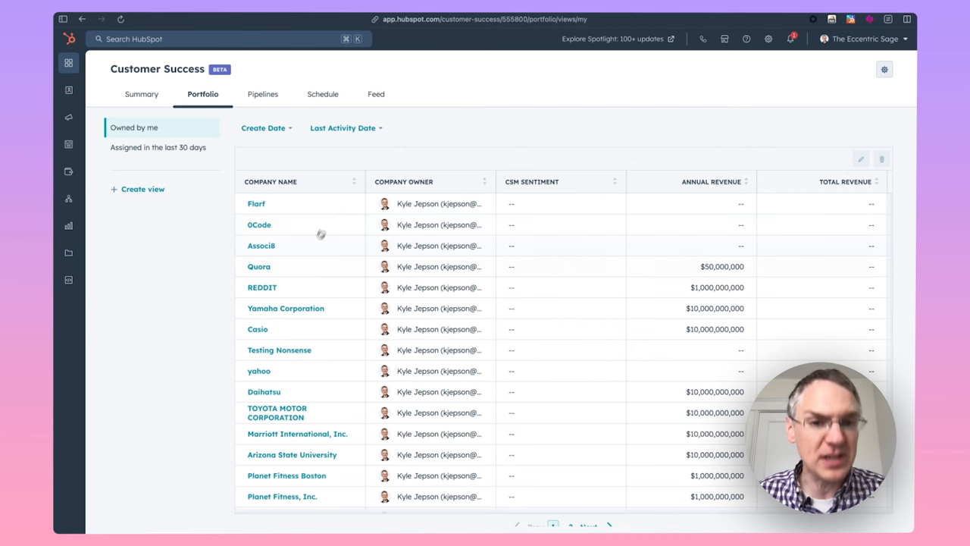
{"action": "mouse_move", "coordinate": [476, 157]}
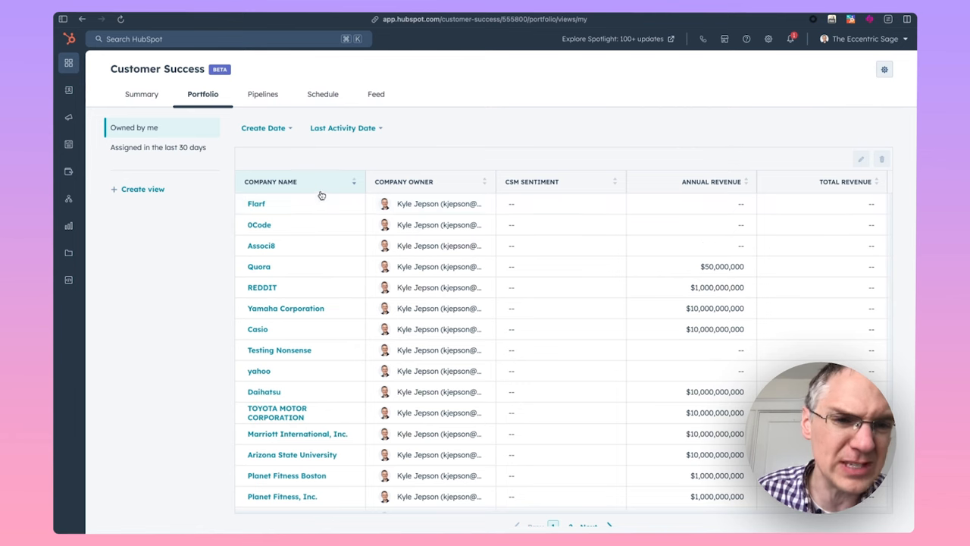
{"action": "mouse_move", "coordinate": [326, 188]}
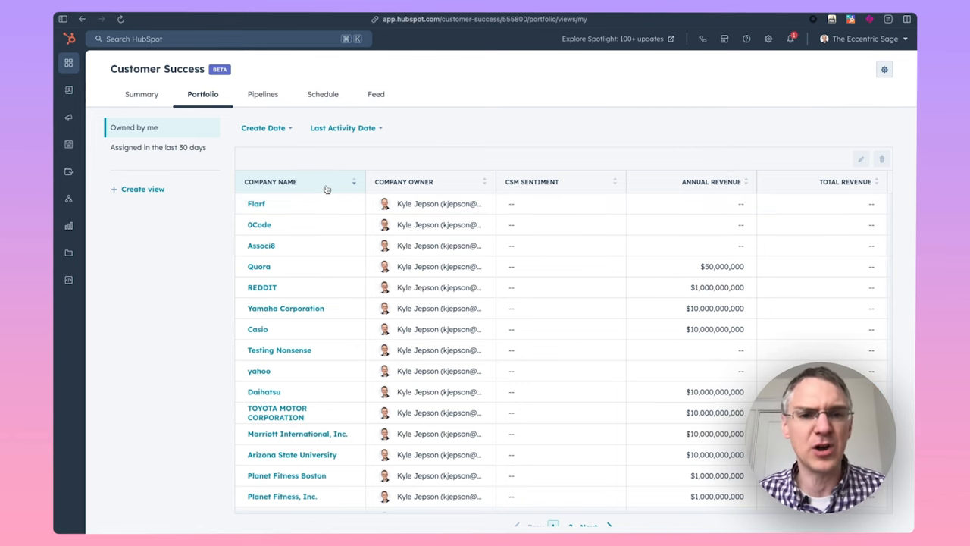
{"action": "mouse_move", "coordinate": [448, 191]}
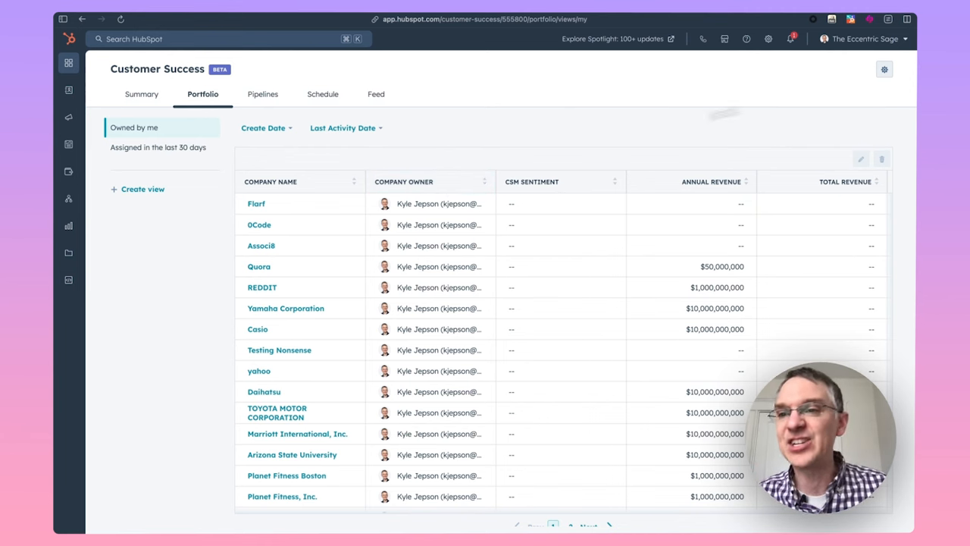
- Keep Companies as the accounts object and set CSM assignment to Success Owner
{"action": "left_click", "coordinate": [884, 70]}
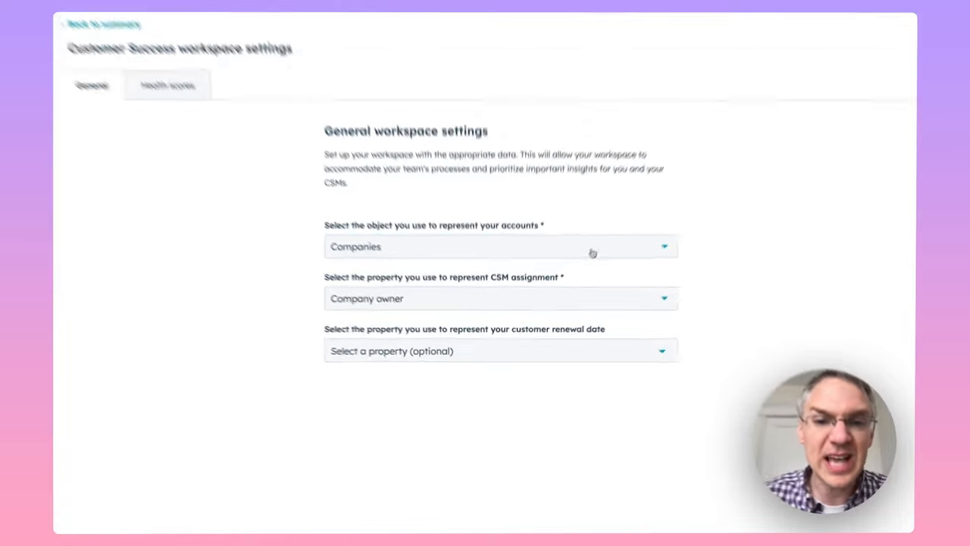
{"action": "left_click", "coordinate": [500, 246]}
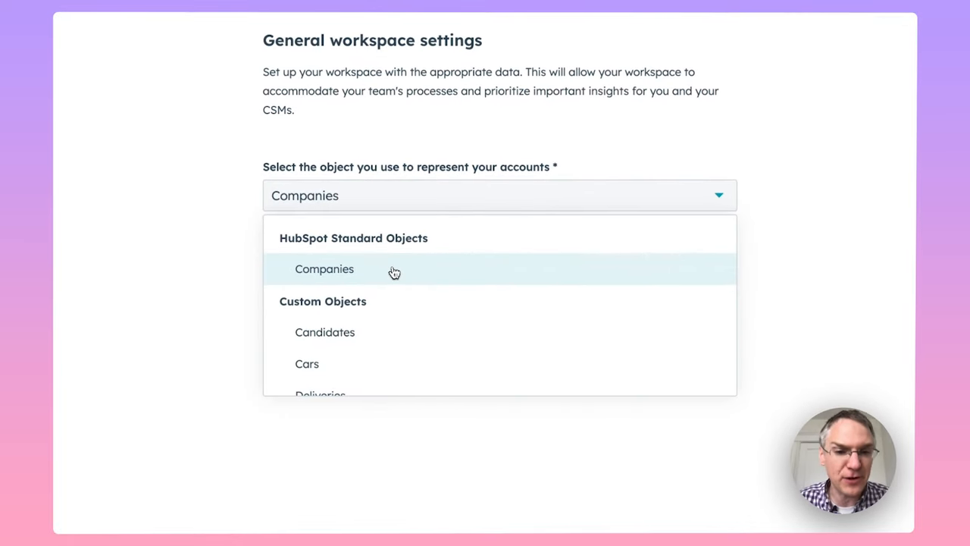
{"action": "scroll", "scroll_direction": "down", "scroll_amount": 3}
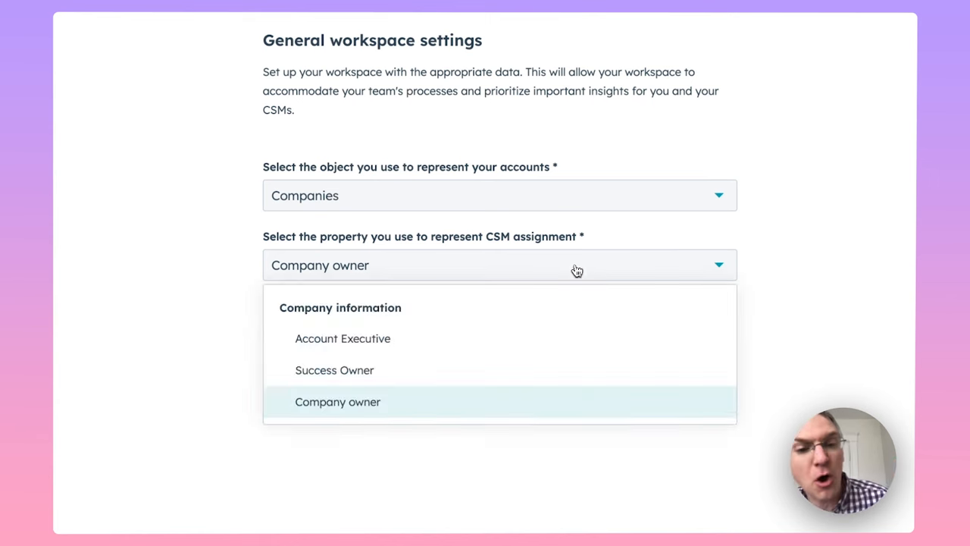
{"action": "left_click", "coordinate": [334, 369]}
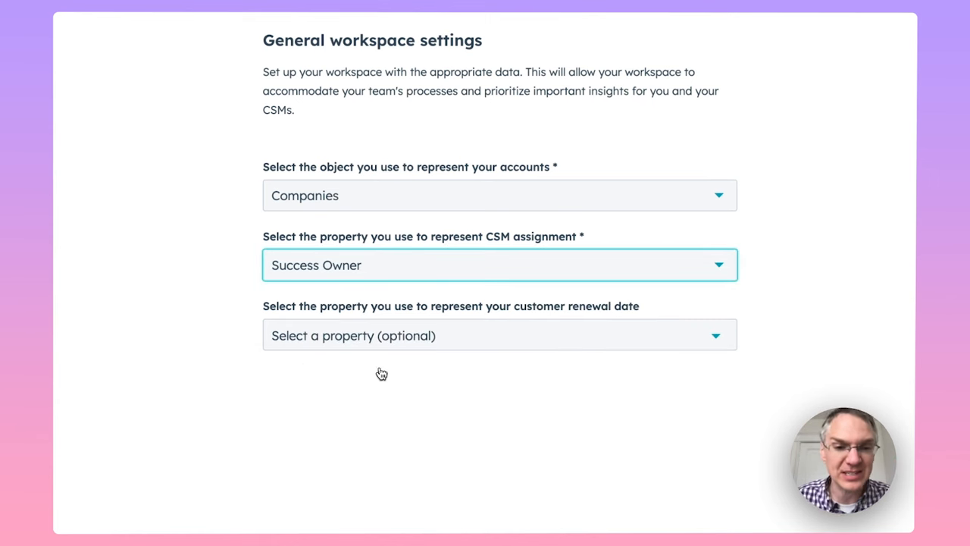
{"action": "mouse_move", "coordinate": [195, 316]}
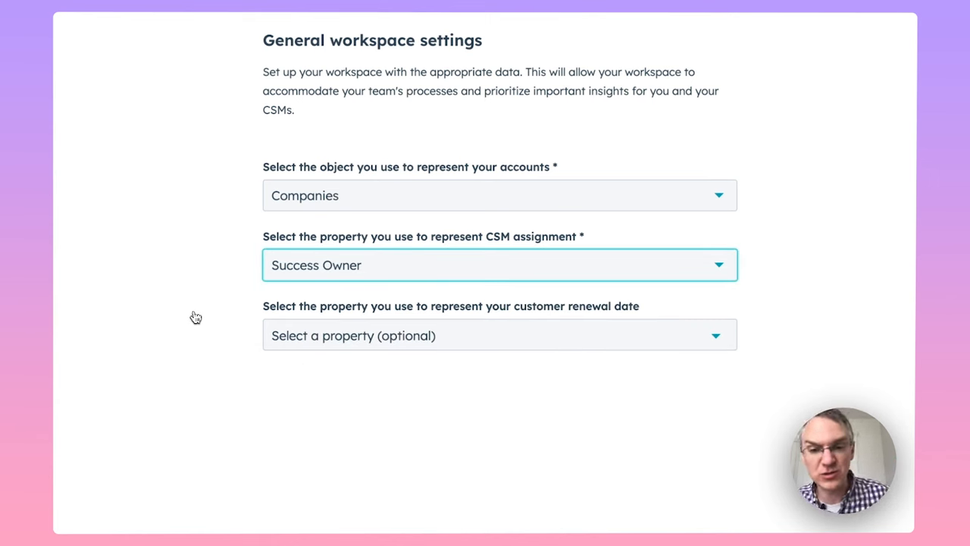
{"action": "mouse_move", "coordinate": [536, 342]}
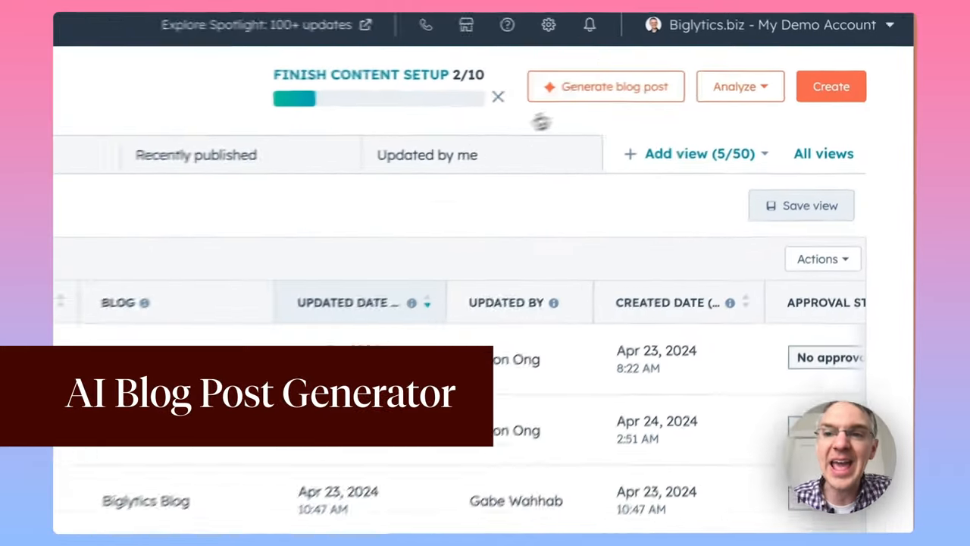
- Begin an AI-generated blog post and focus the Blog topic or idea field
{"action": "left_click", "coordinate": [607, 85]}
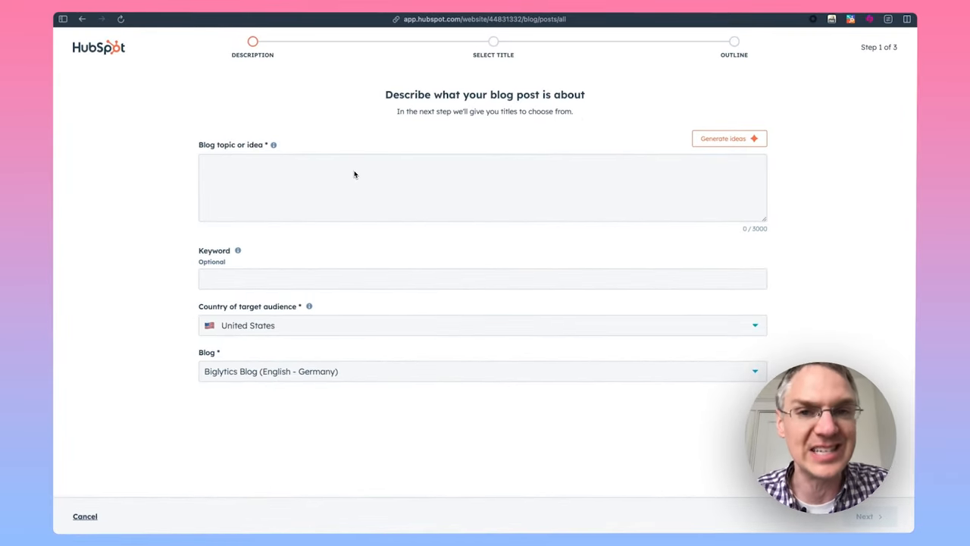
{"action": "left_click", "coordinate": [728, 138]}
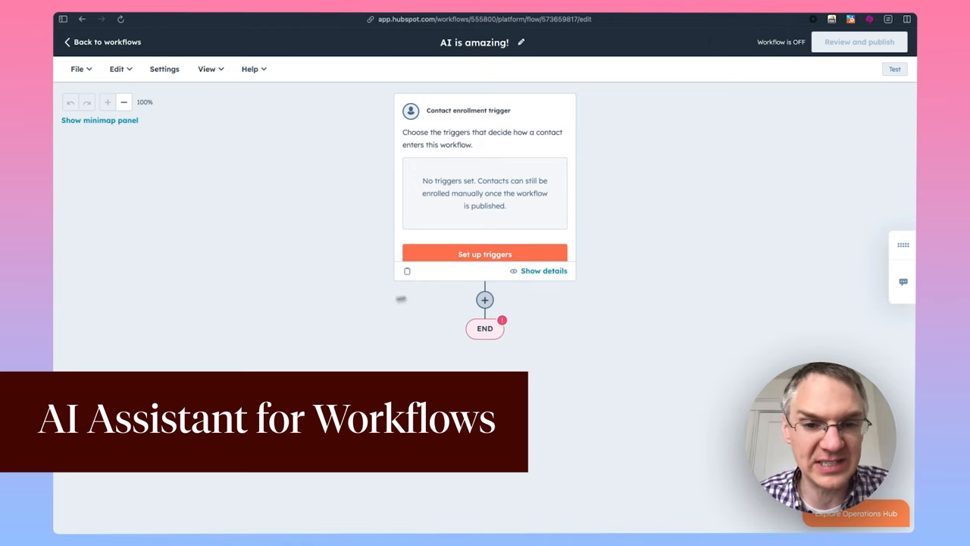
- Have AI generate workflow actions: 'Wait 5 minutes, then send a welcome email and assign a task to the contact owner'
{"action": "left_click", "coordinate": [485, 300]}
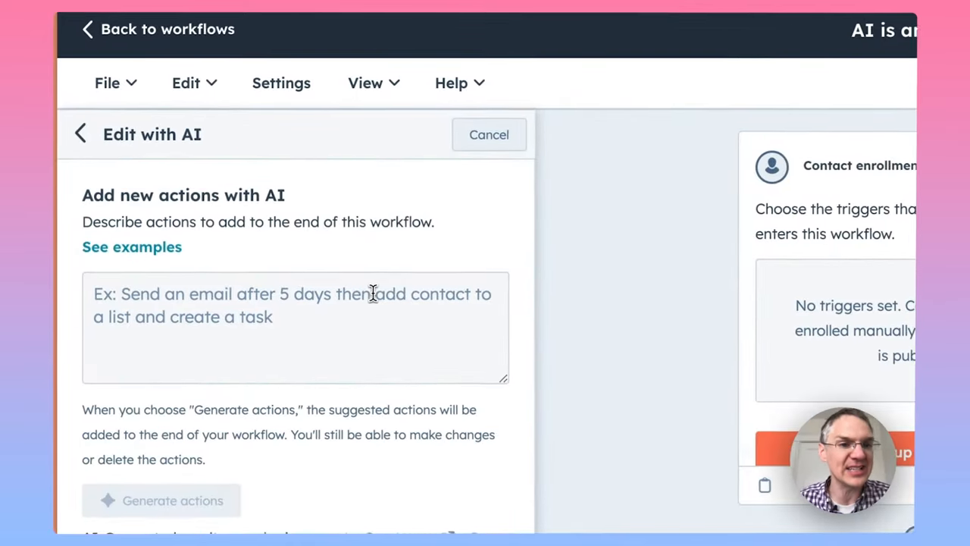
{"action": "left_click", "coordinate": [295, 327]}
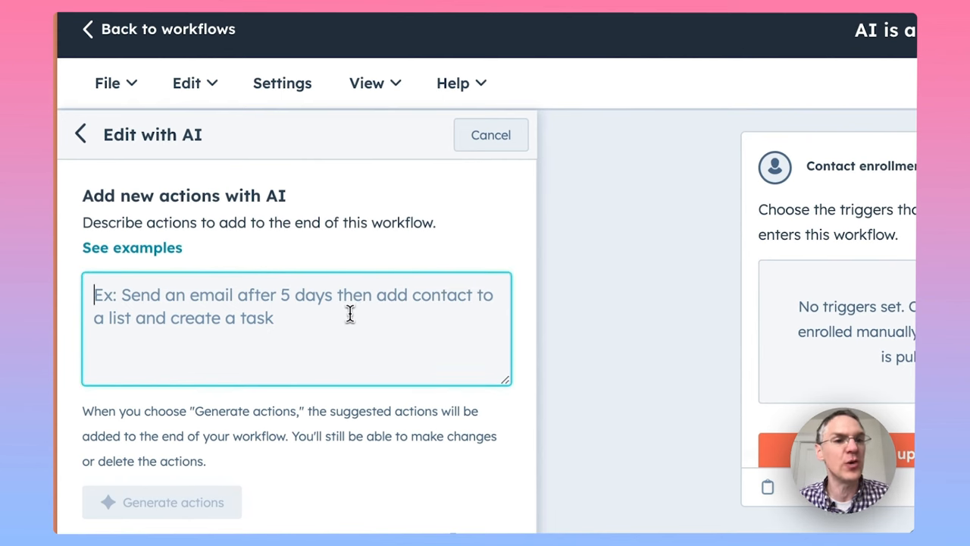
{"action": "type", "text": "Wait 5 minutes, then send a welcome email and assign a task to the contact owner"}
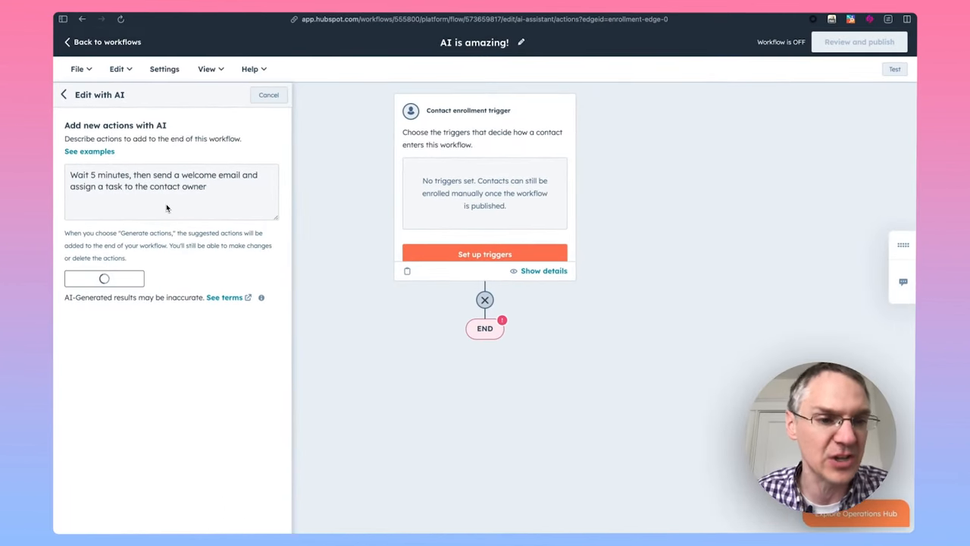
{"action": "left_click", "coordinate": [103, 279]}
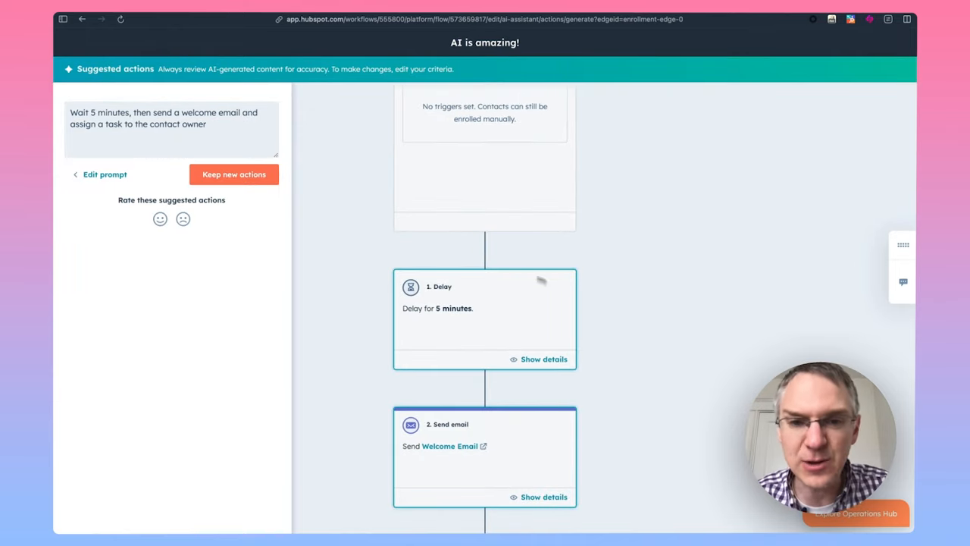
{"action": "scroll", "scroll_direction": "down", "scroll_amount": 3}
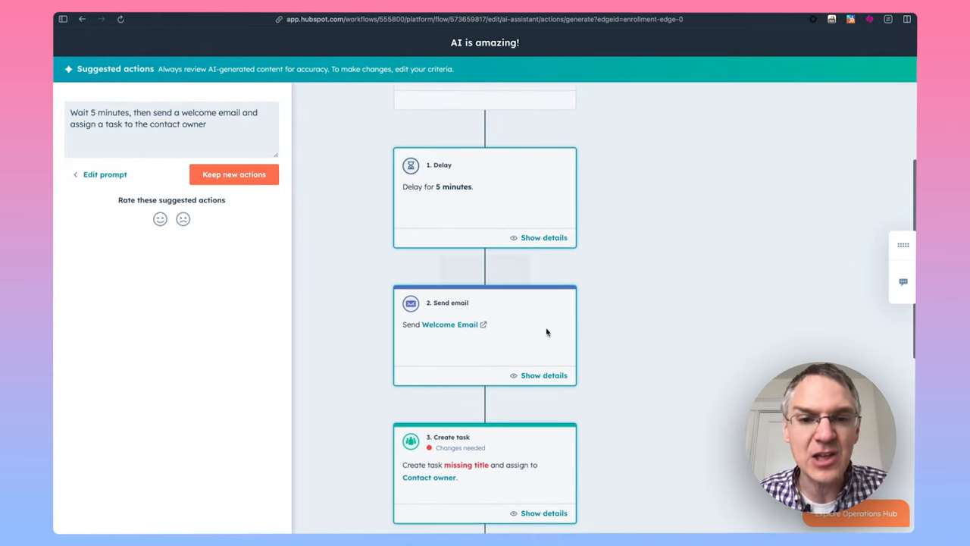
{"action": "scroll", "scroll_direction": "down", "scroll_amount": 3}
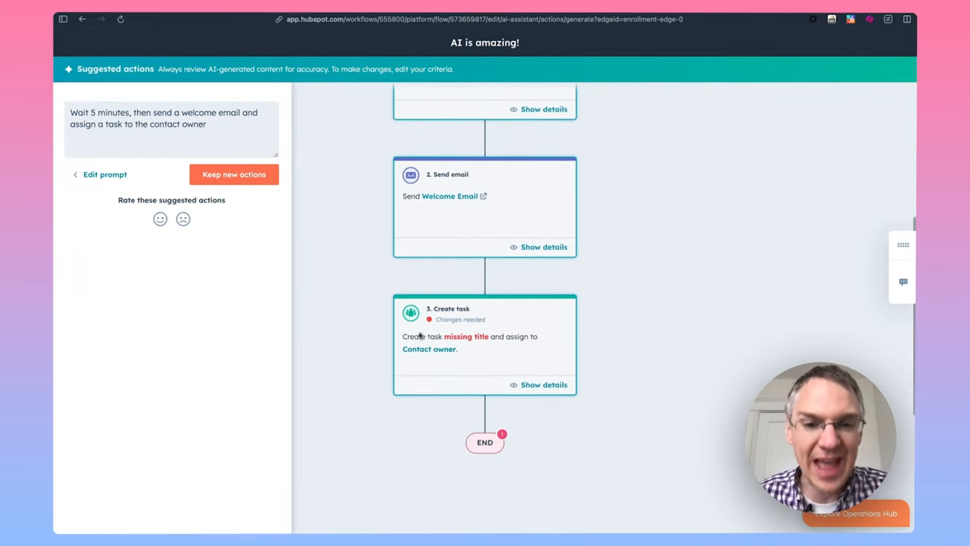
{"action": "mouse_move", "coordinate": [603, 330]}
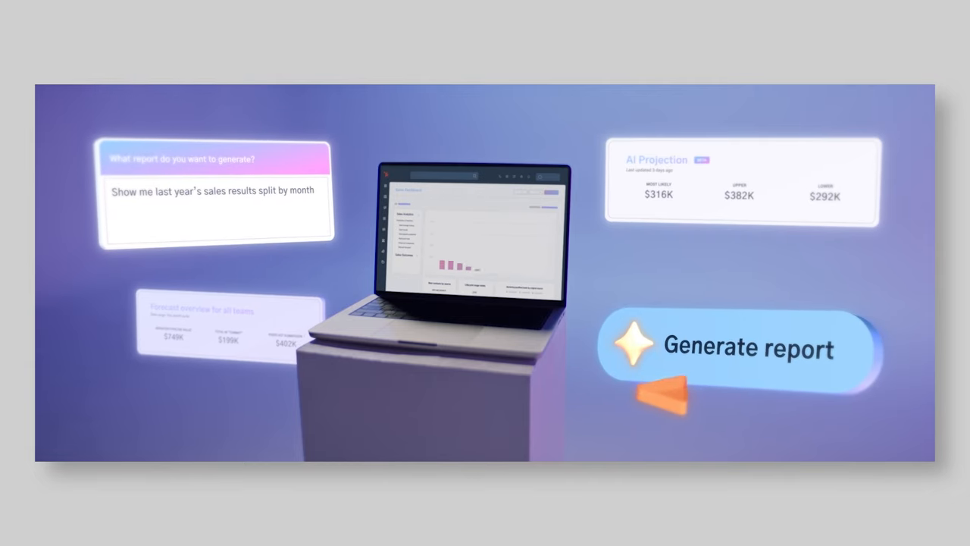
{"action": "left_click", "coordinate": [748, 347]}
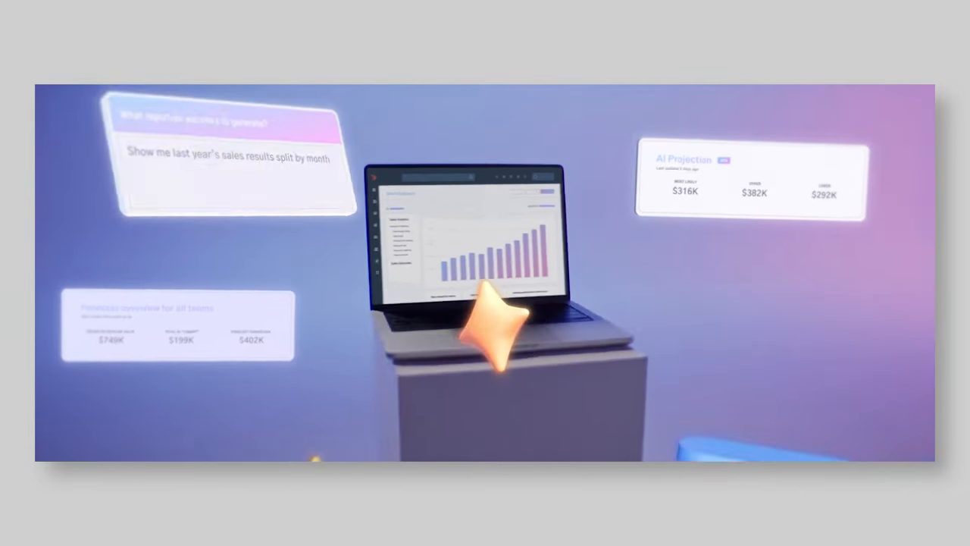